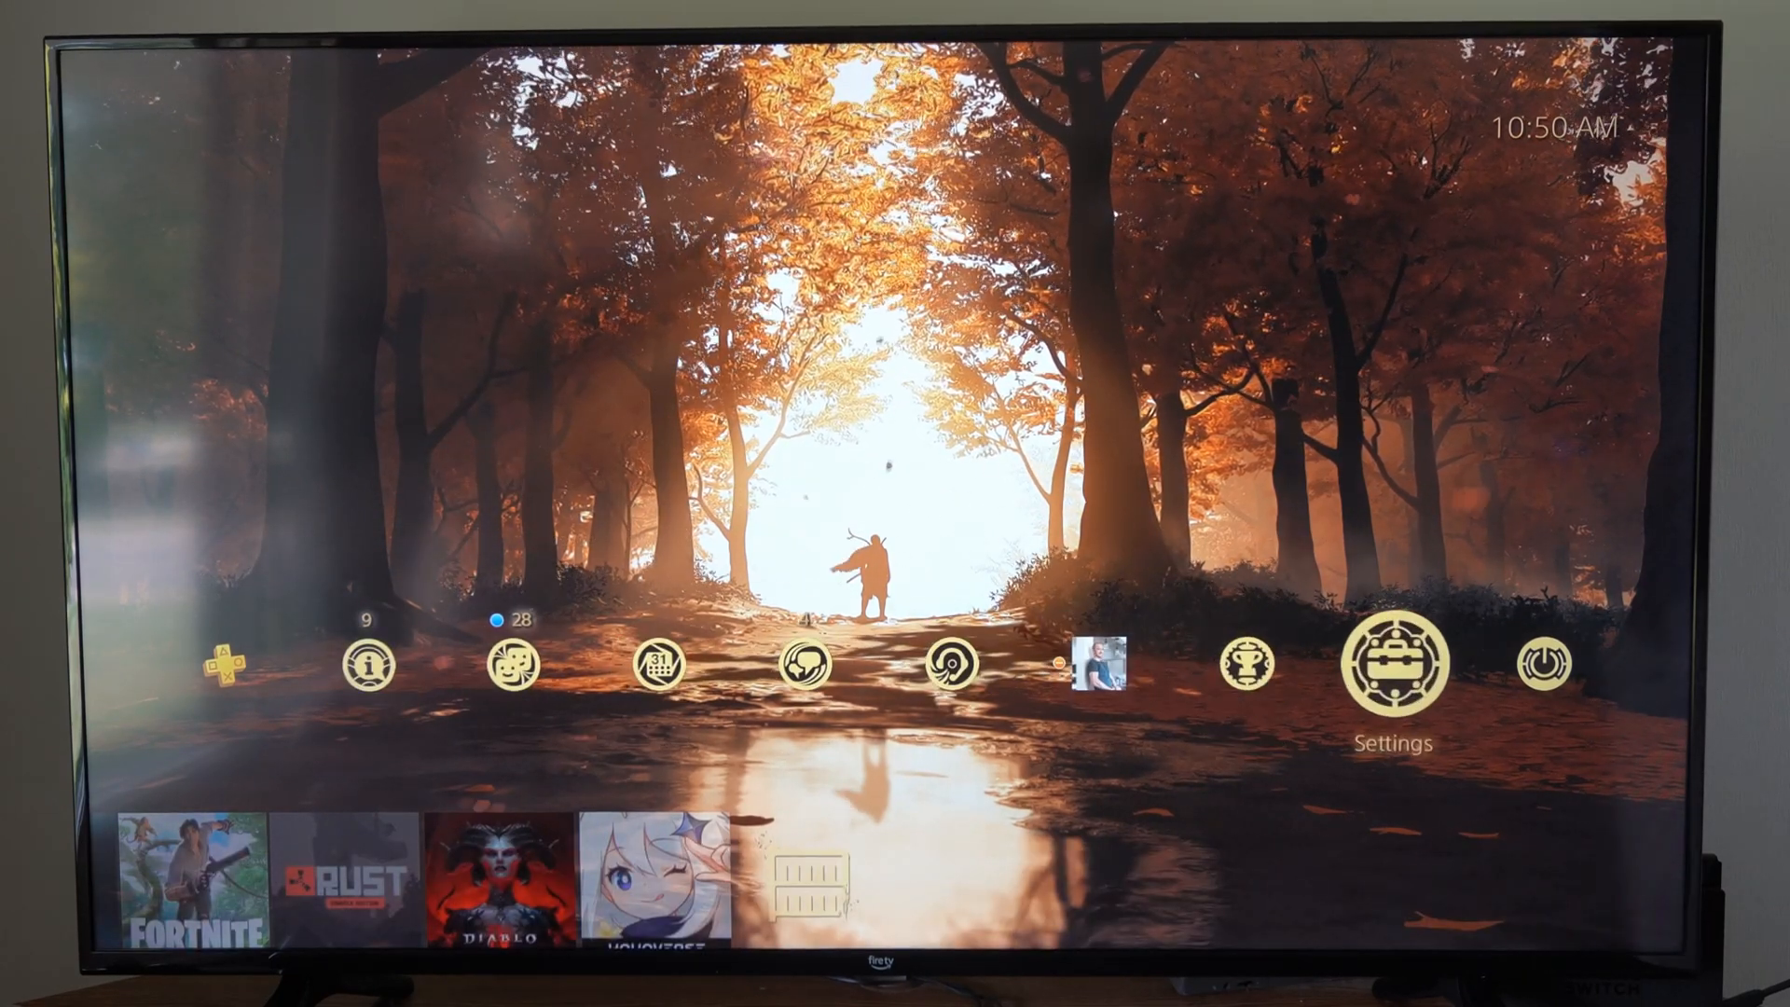
Step: From the home screen, go through Library > Applications to the YouTube tile and launch it
{"action": "left_click", "coordinate": [1393, 664]}
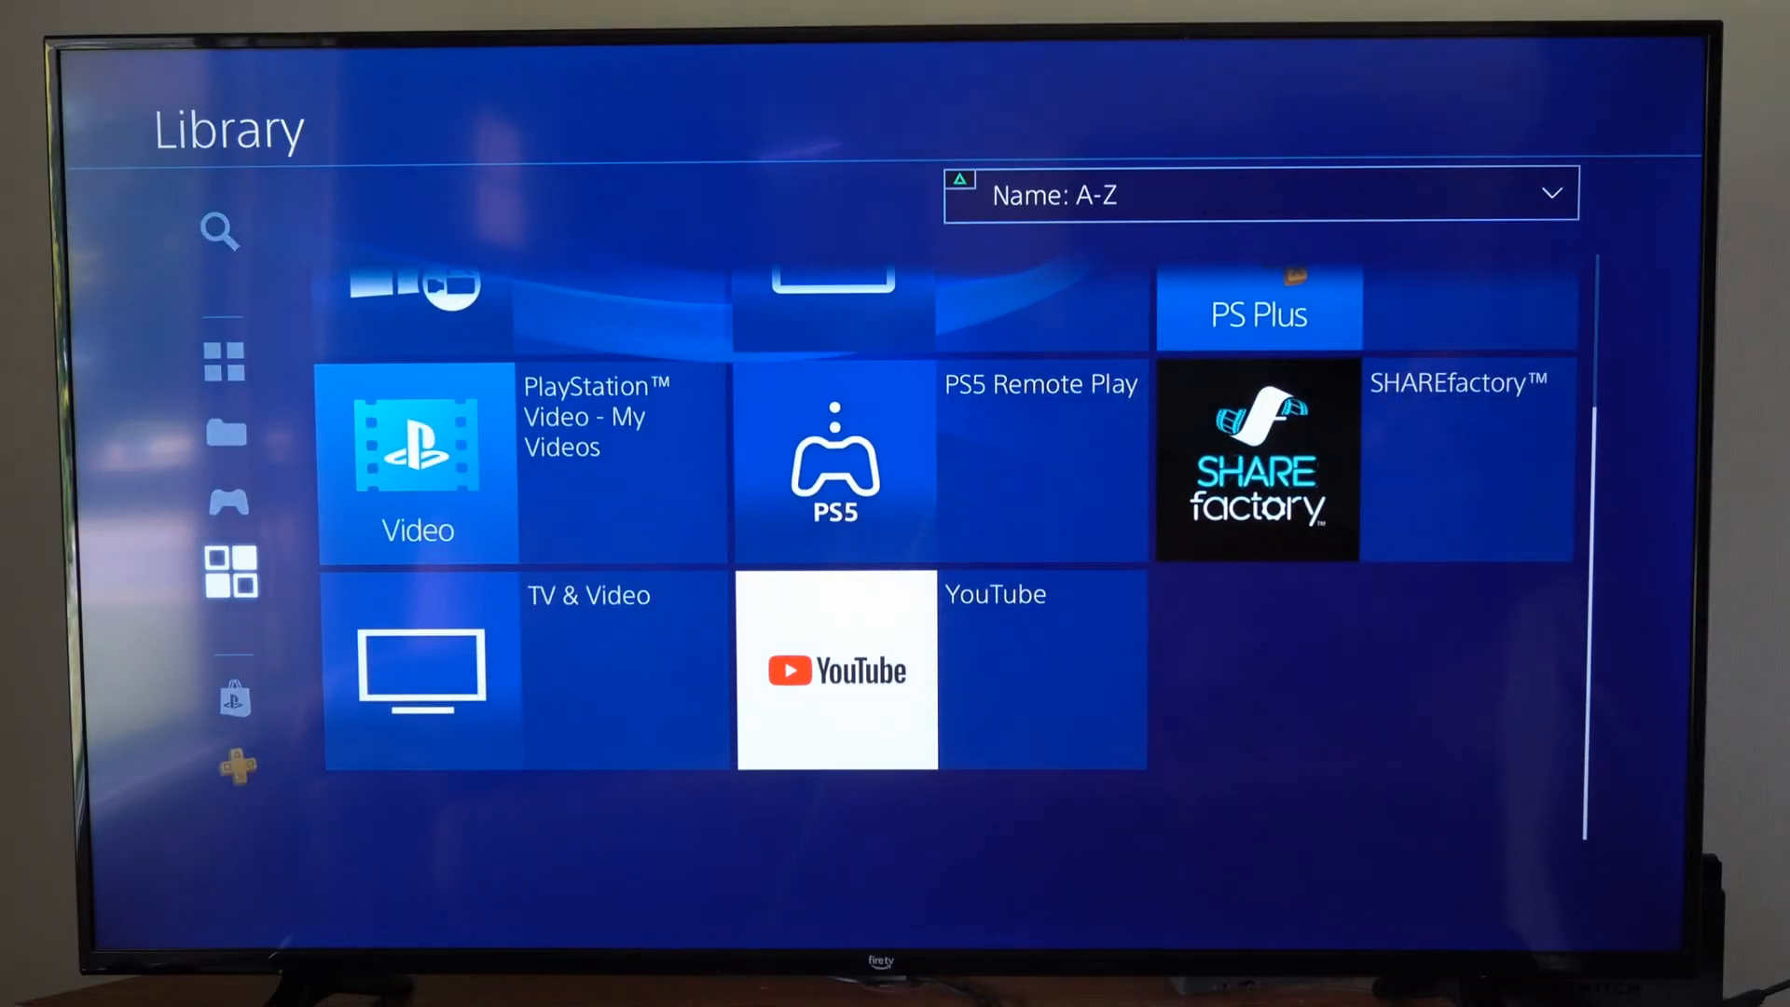
{"action": "left_click", "coordinate": [835, 669]}
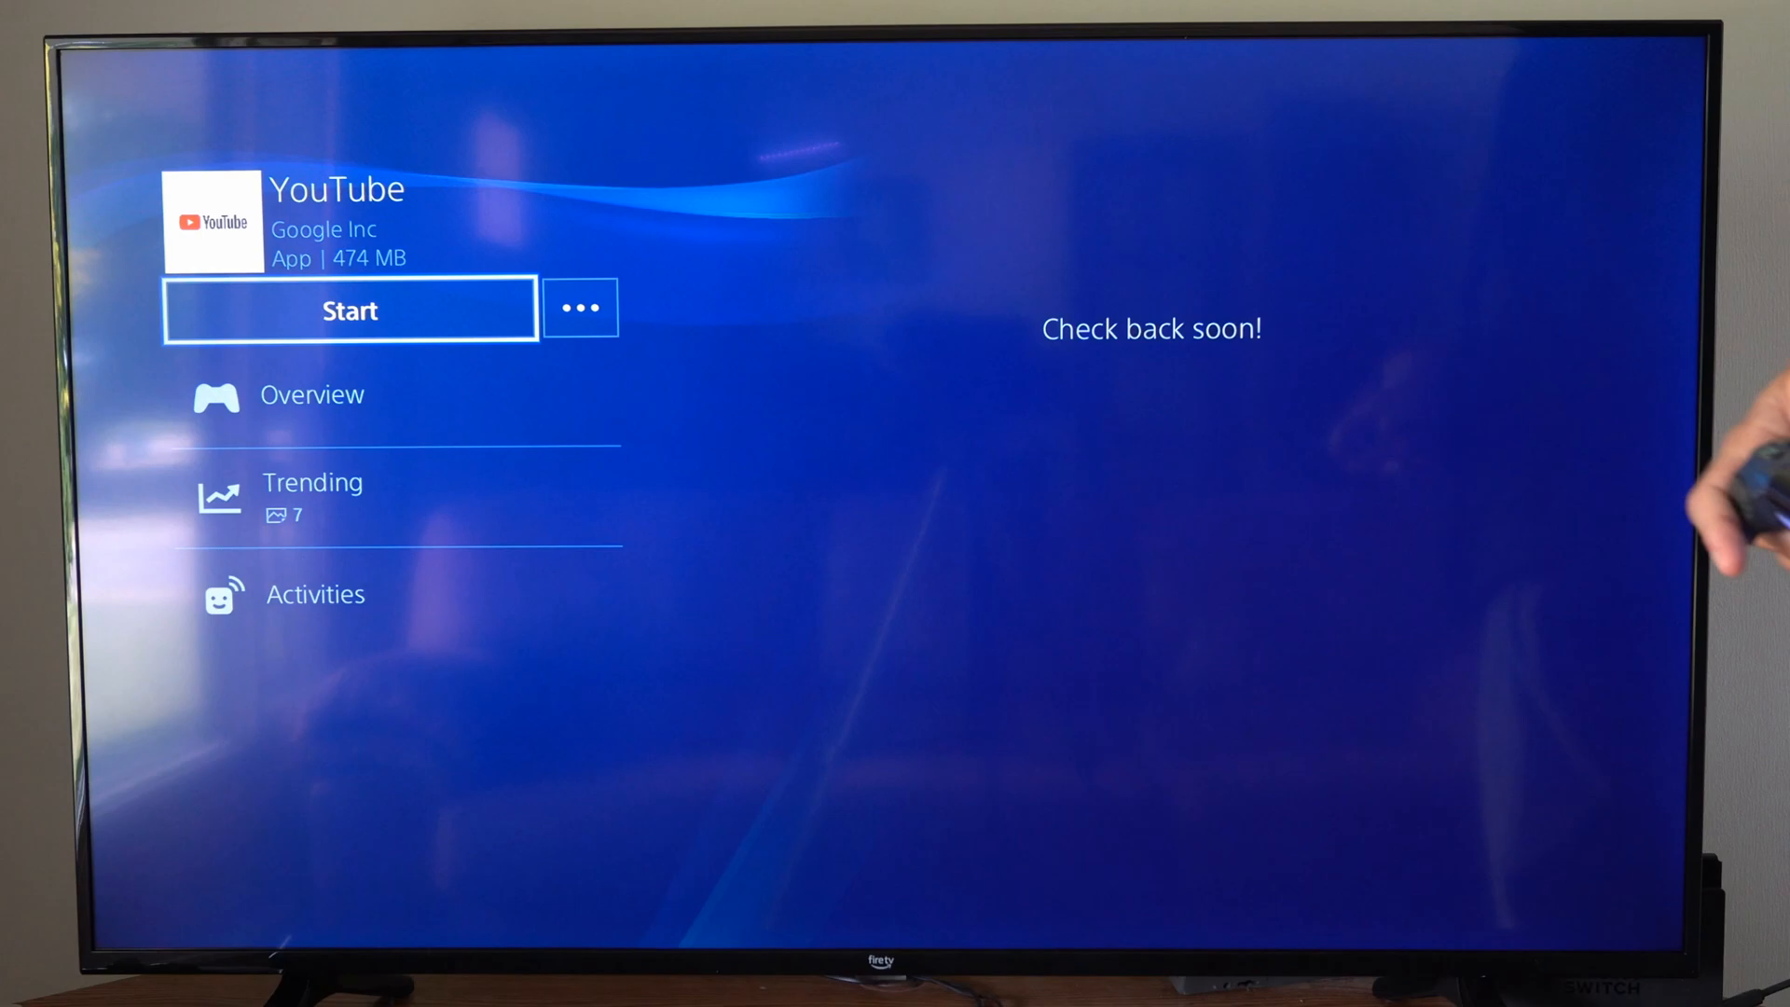
{"action": "left_click", "coordinate": [351, 309]}
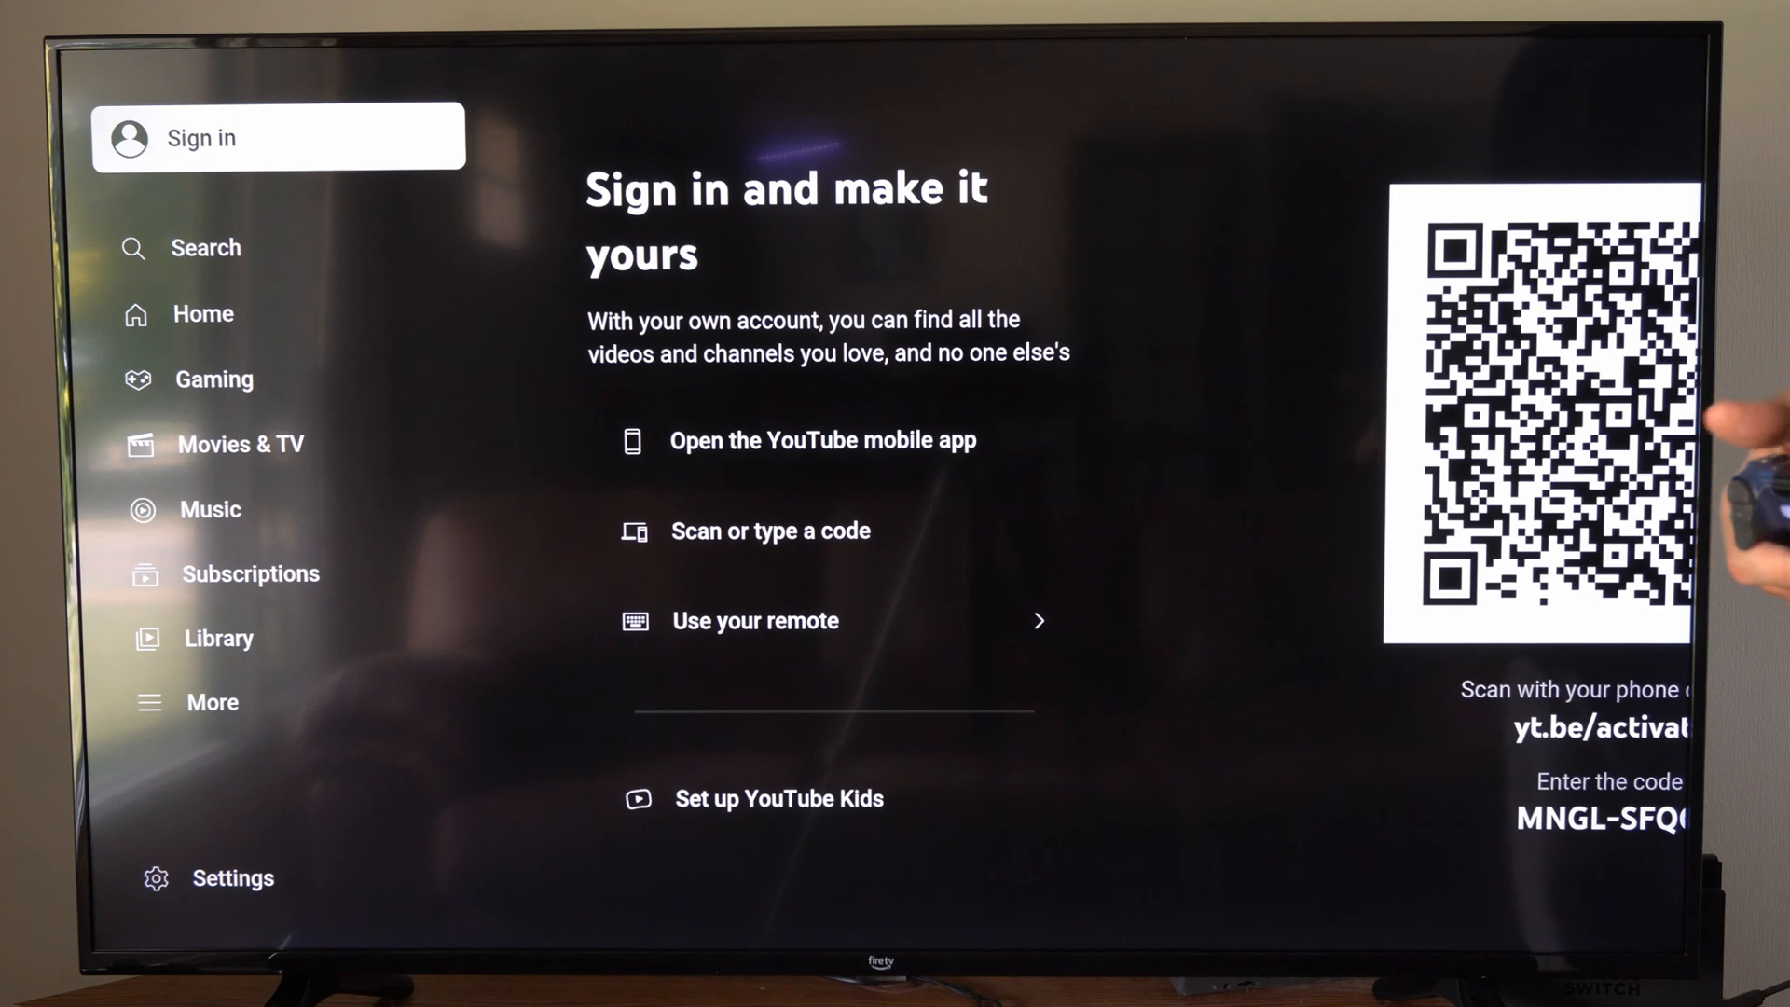
Step: Skip the activation-code sign-in by selecting Home, landing on the recommended-videos feed
{"action": "left_click", "coordinate": [203, 313]}
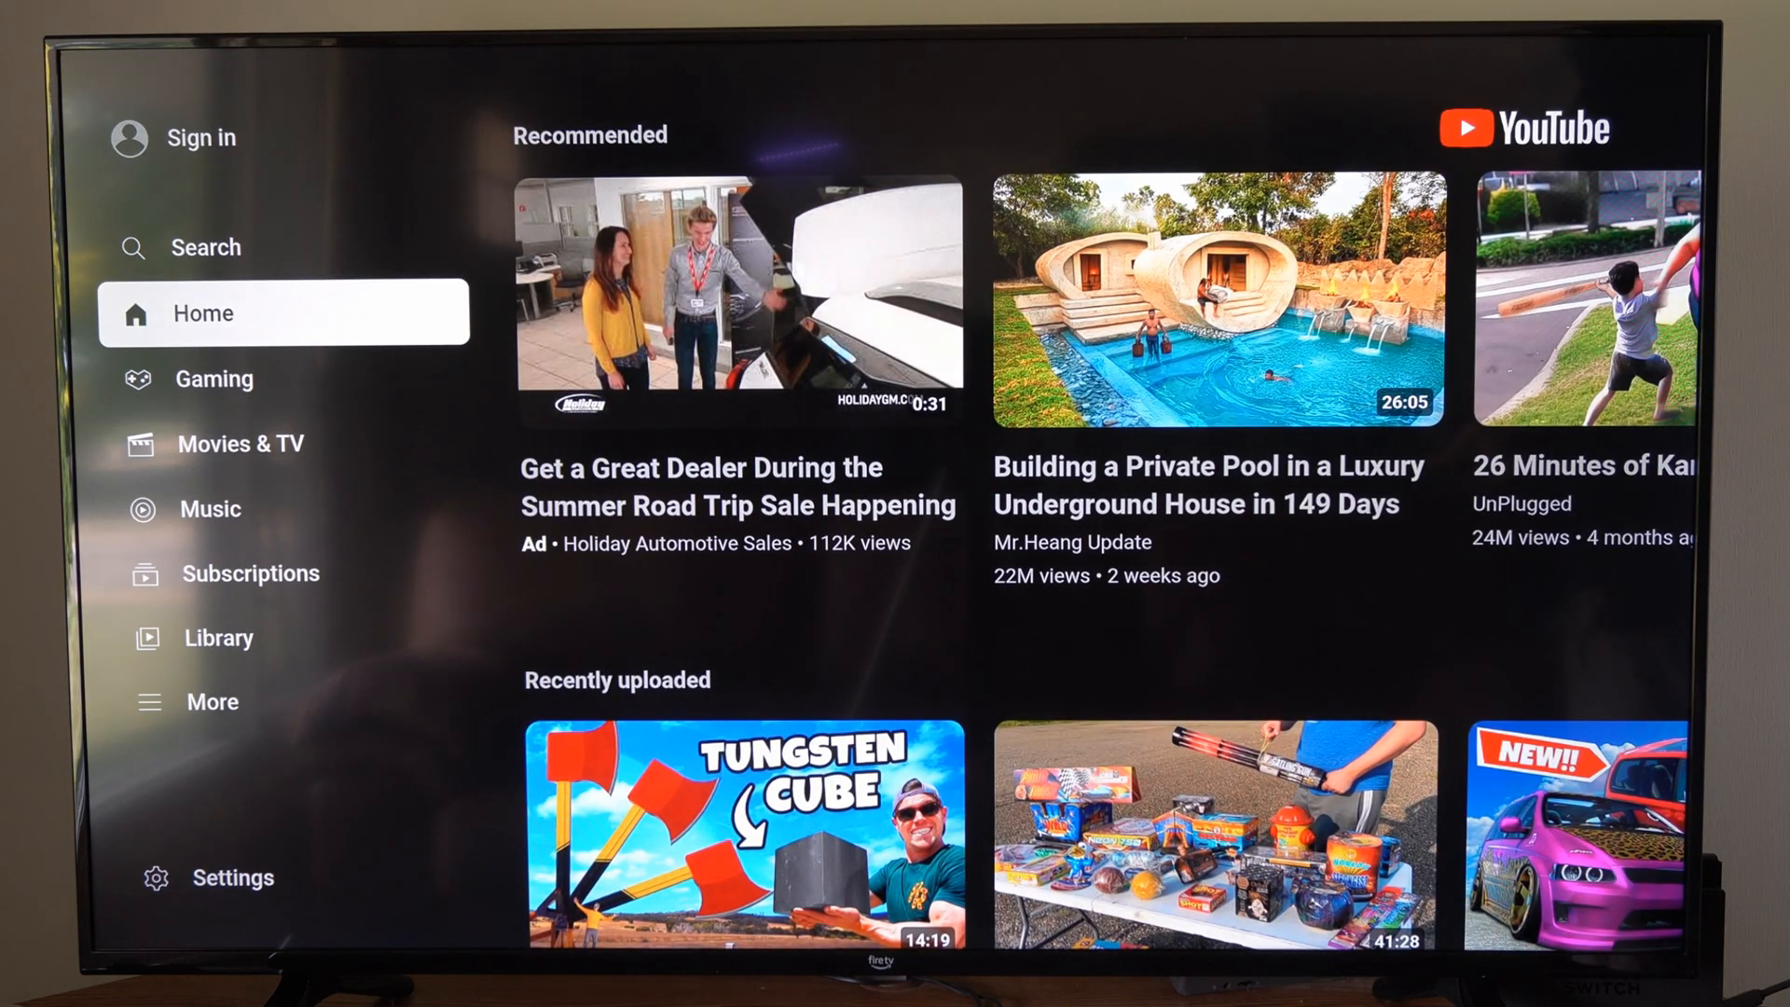